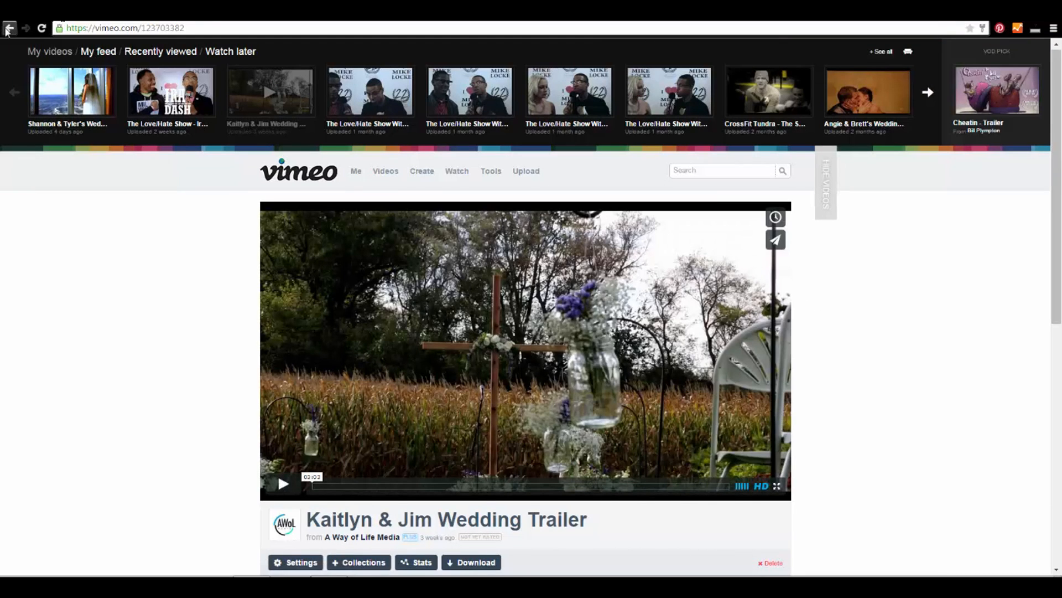
Choose the sunny tree frame as the trailer's thumbnail in Vimeo settings and save the change.
left_click(301, 567)
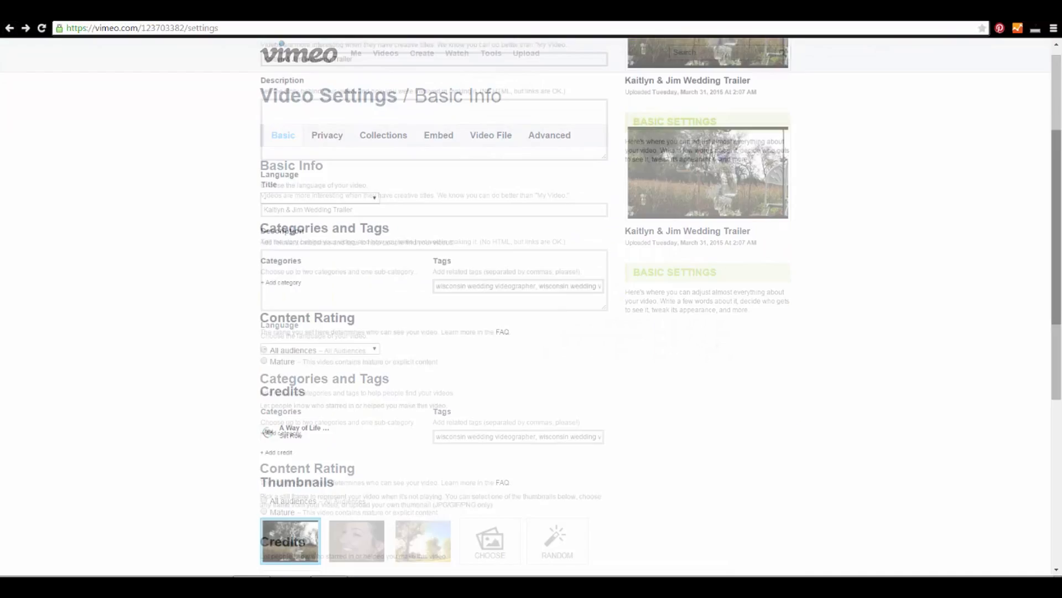
scroll("down", 3)
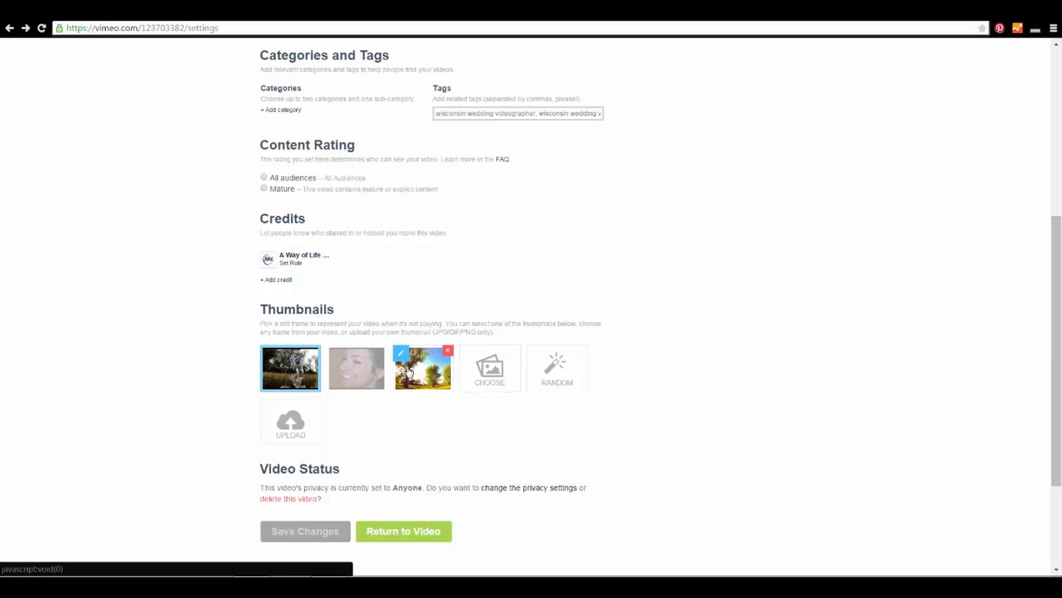
left_click(422, 368)
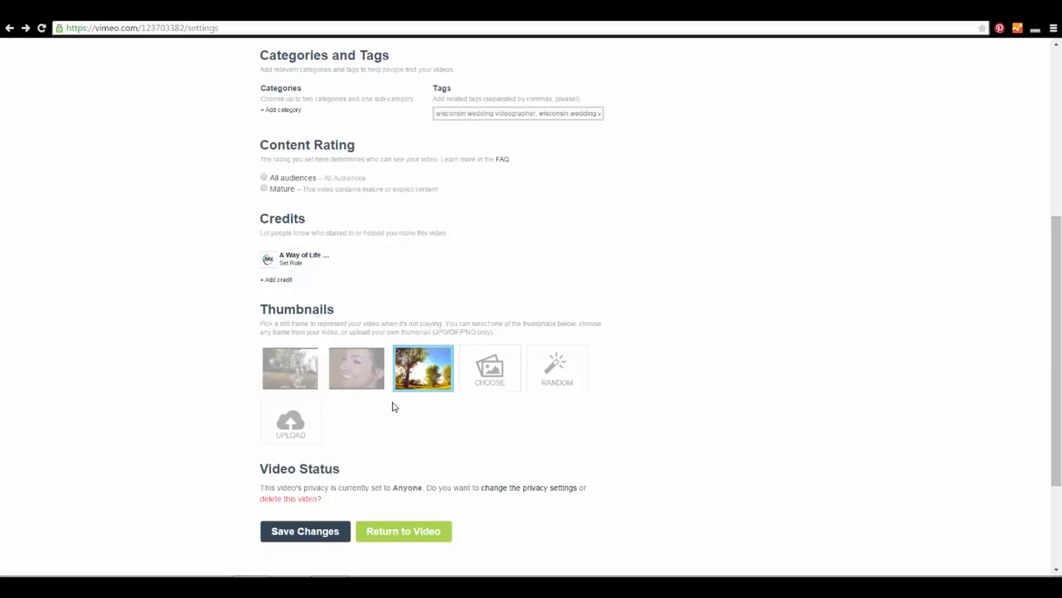
scroll("down", 3)
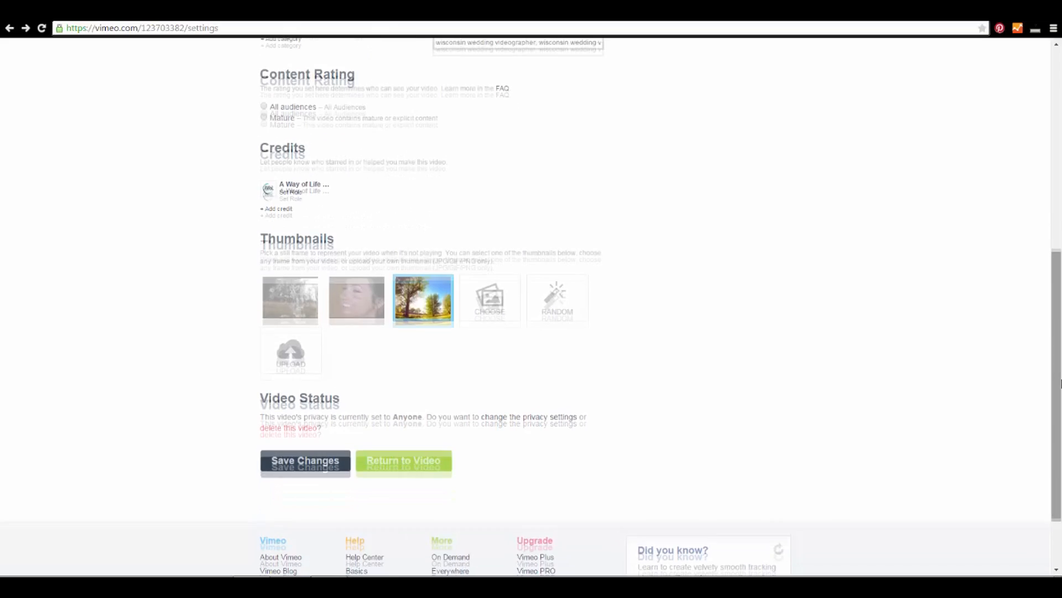
left_click(305, 465)
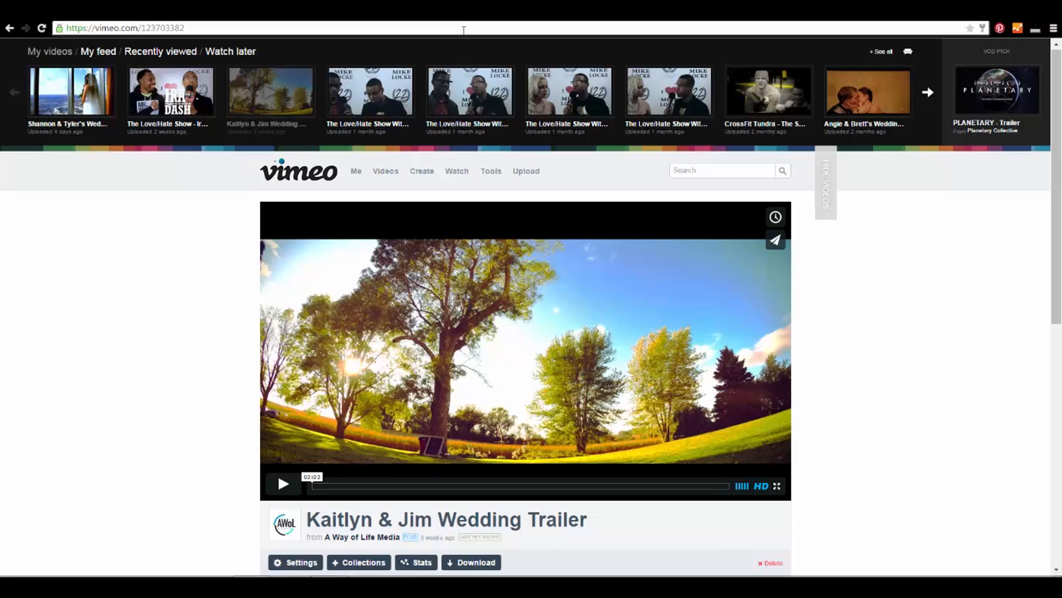
left_click(121, 28)
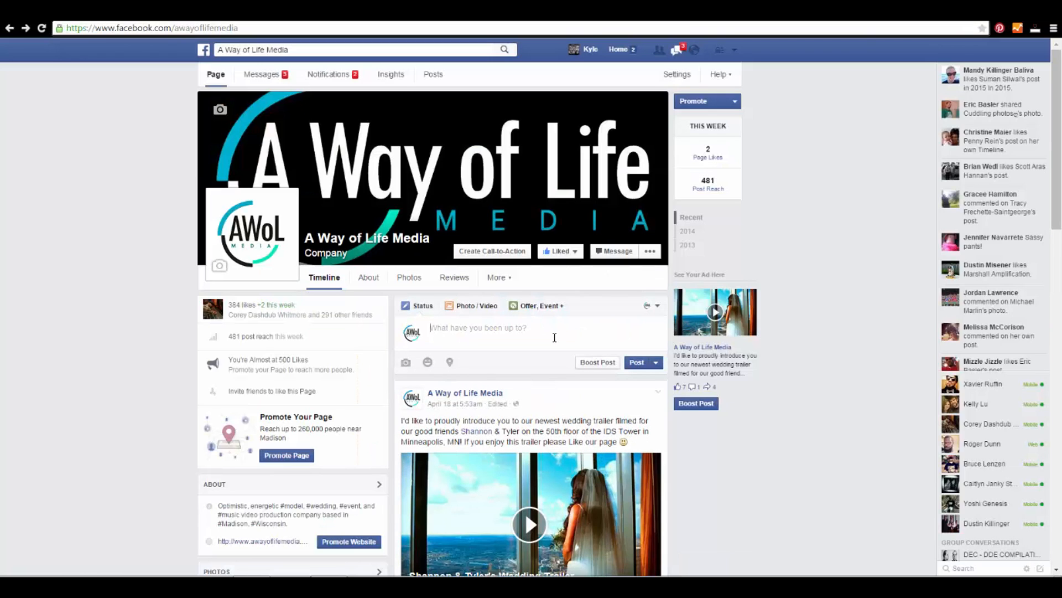
type("https://vimeo.com/123703382")
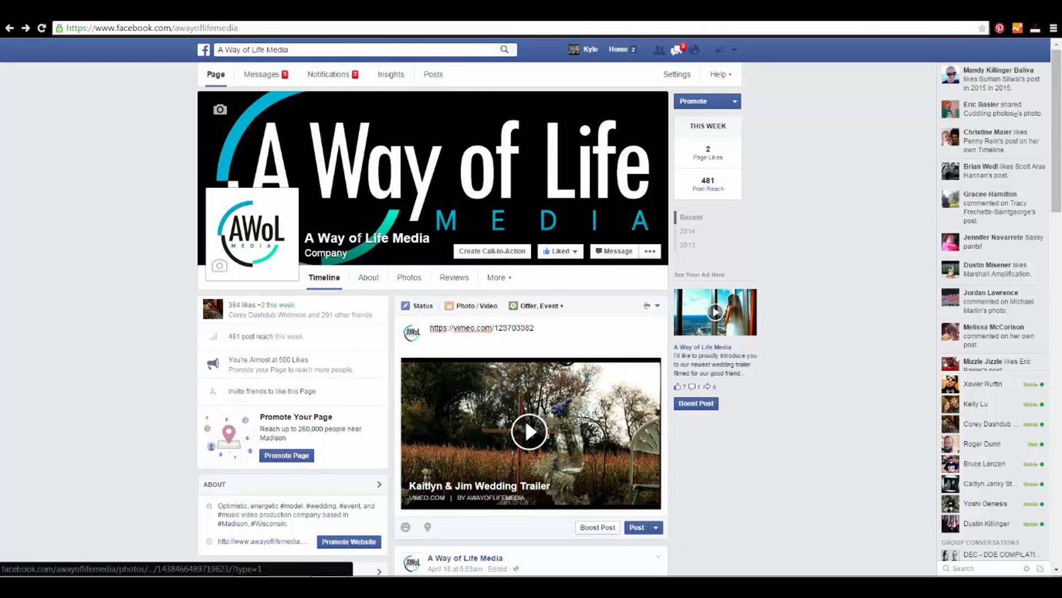
left_click(41, 28)
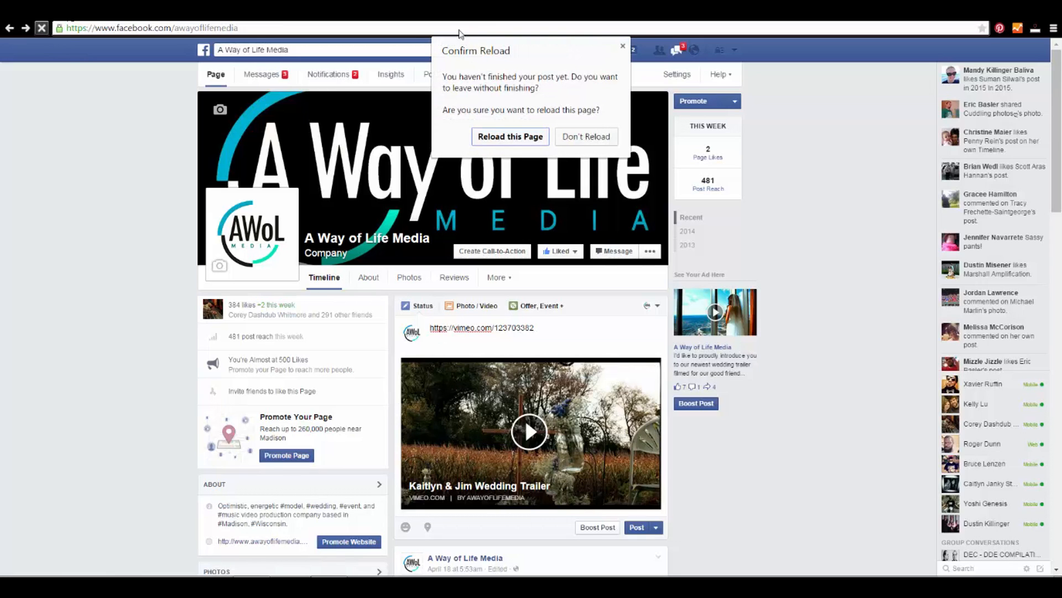
left_click(510, 136)
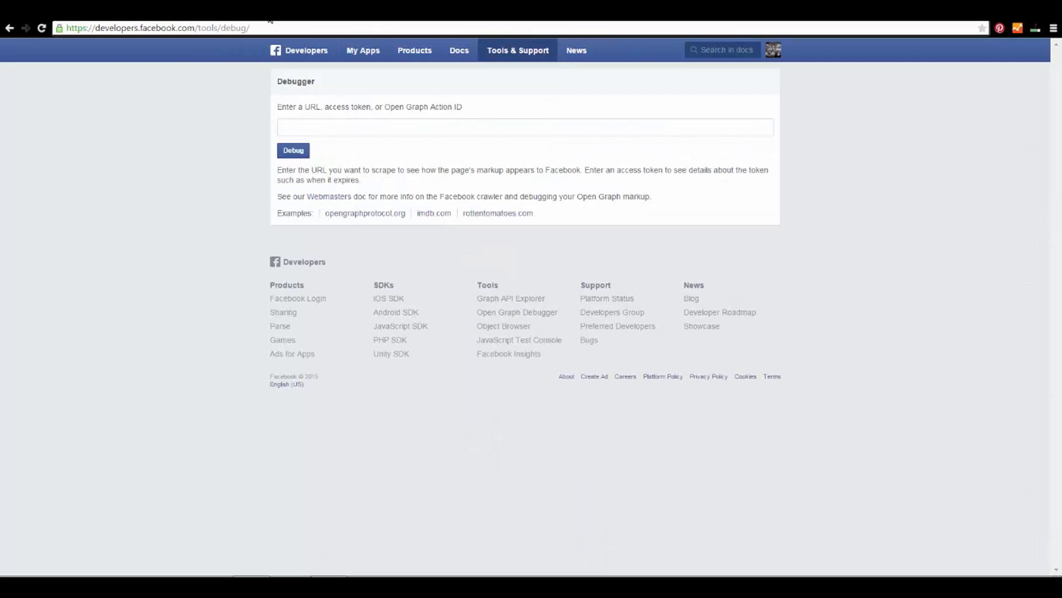
left_click(525, 127)
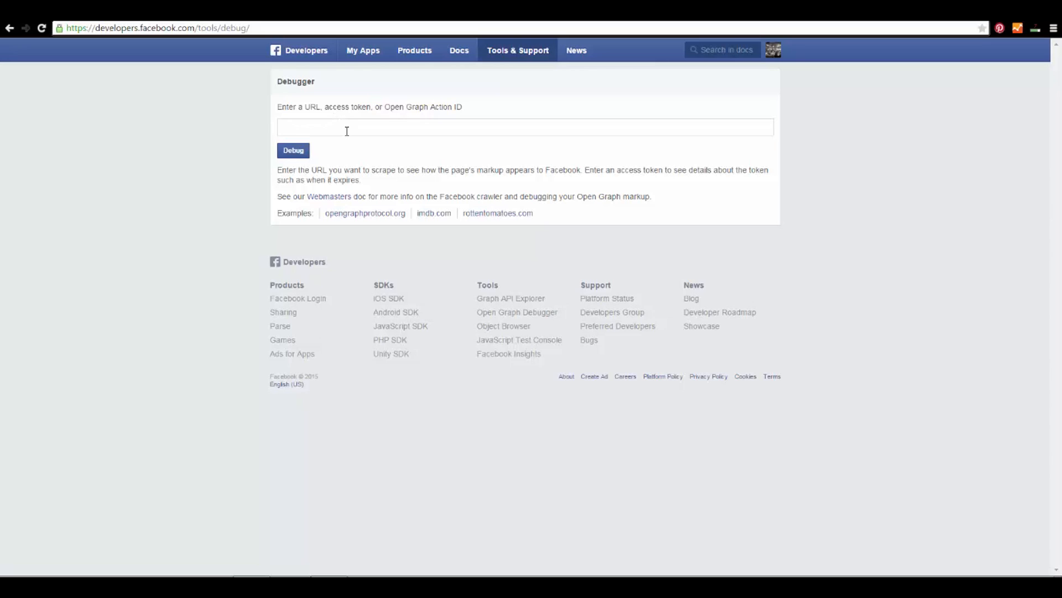
type("https://vimeo.com/123703382")
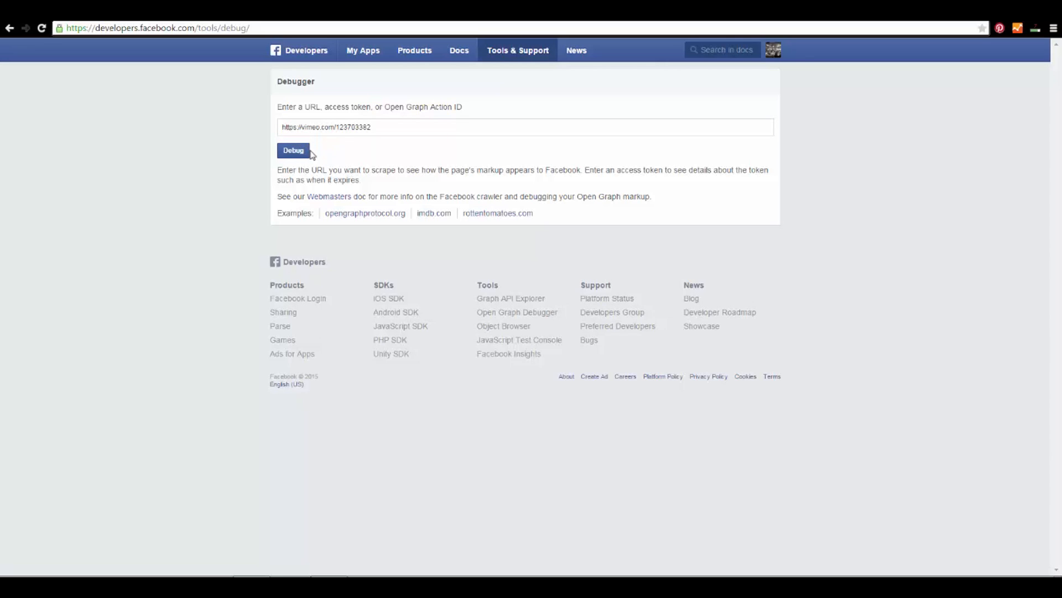
left_click(292, 150)
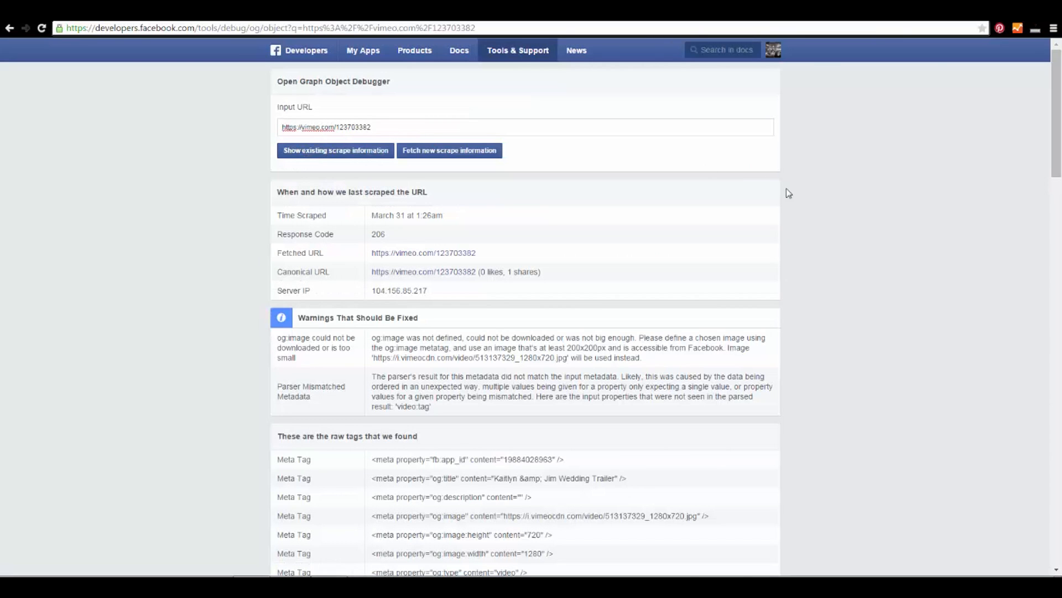
Inspect the scraped og:image, still the old cornfield thumbnail.
scroll("down", 3)
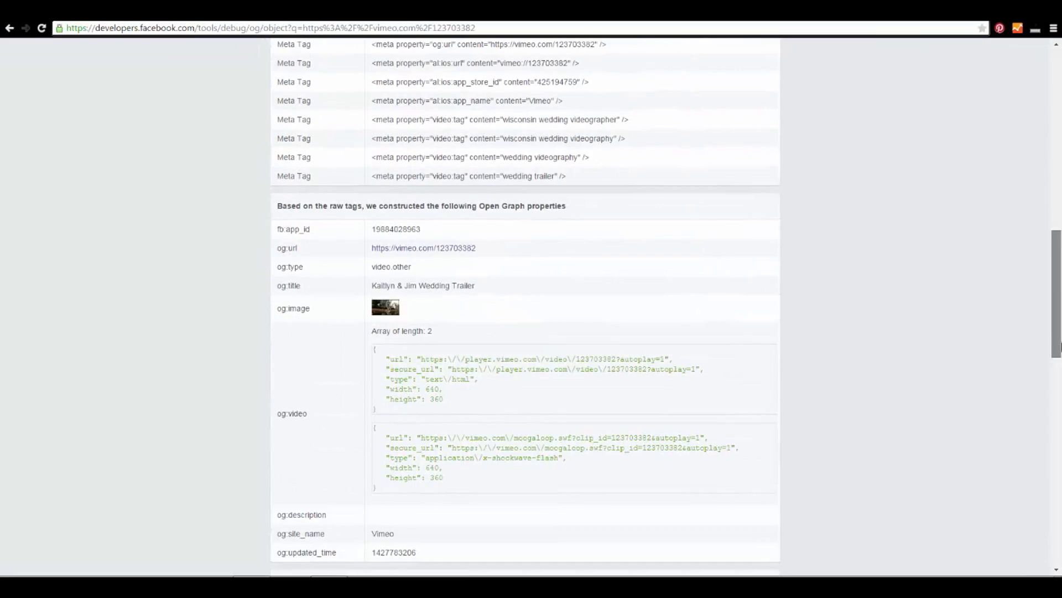
scroll("down", 3)
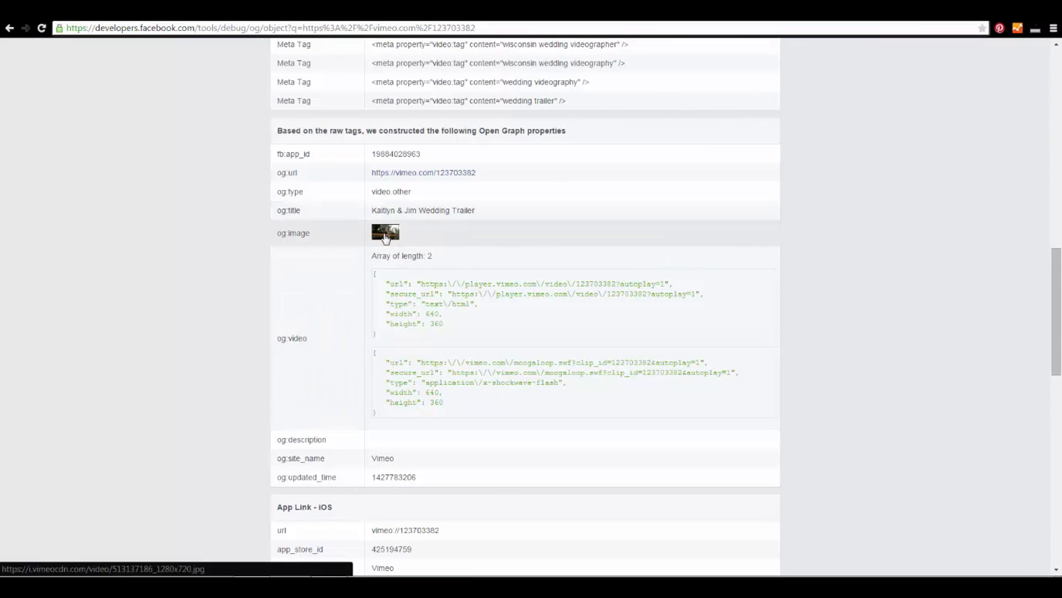
left_click(385, 233)
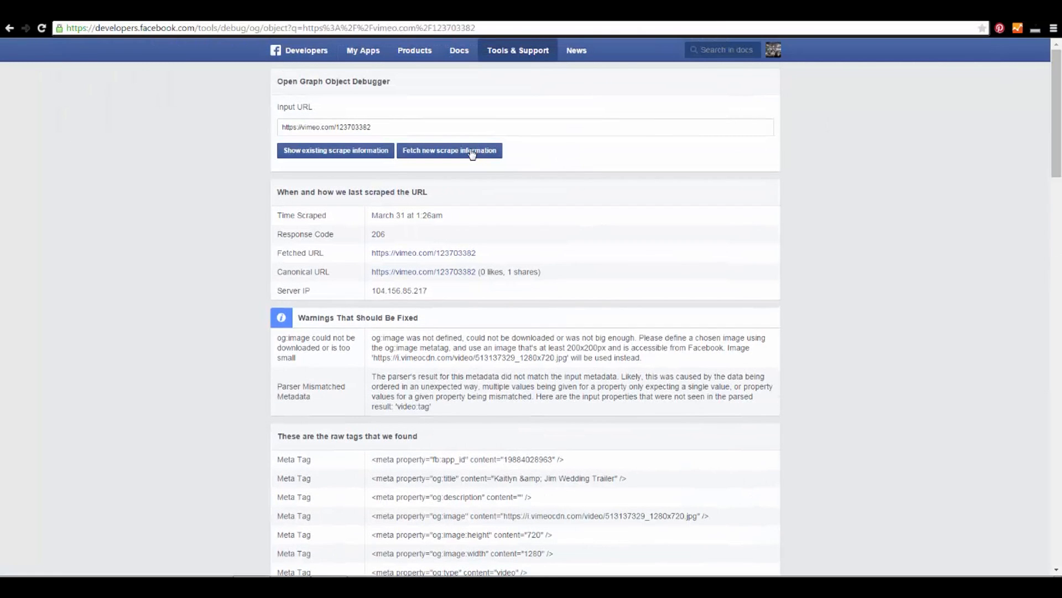
Fetch new scrape information and confirm the og:image now shows the sunny tree thumbnail.
left_click(449, 149)
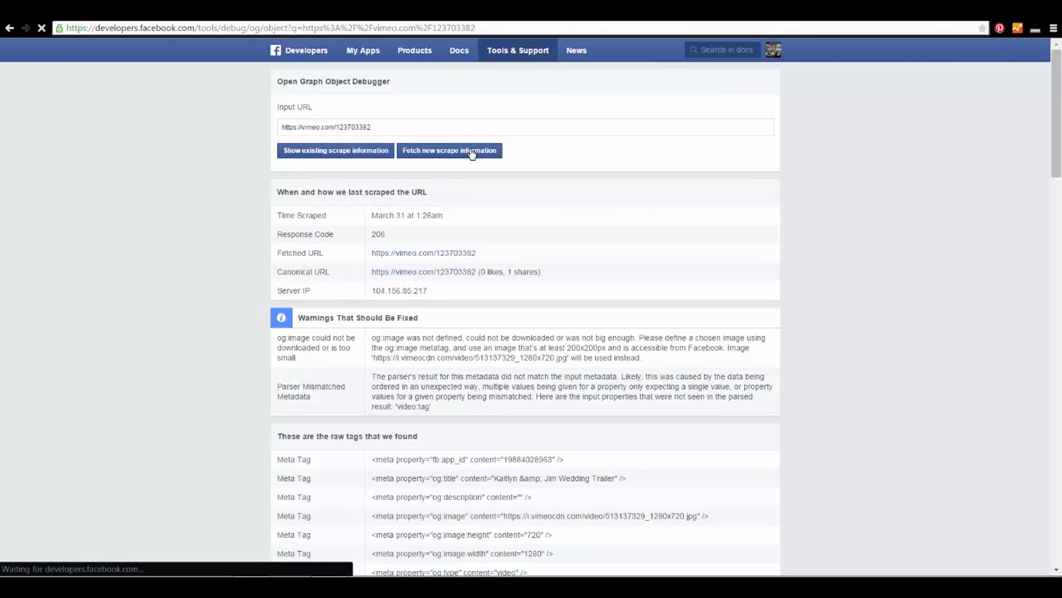
left_click(450, 149)
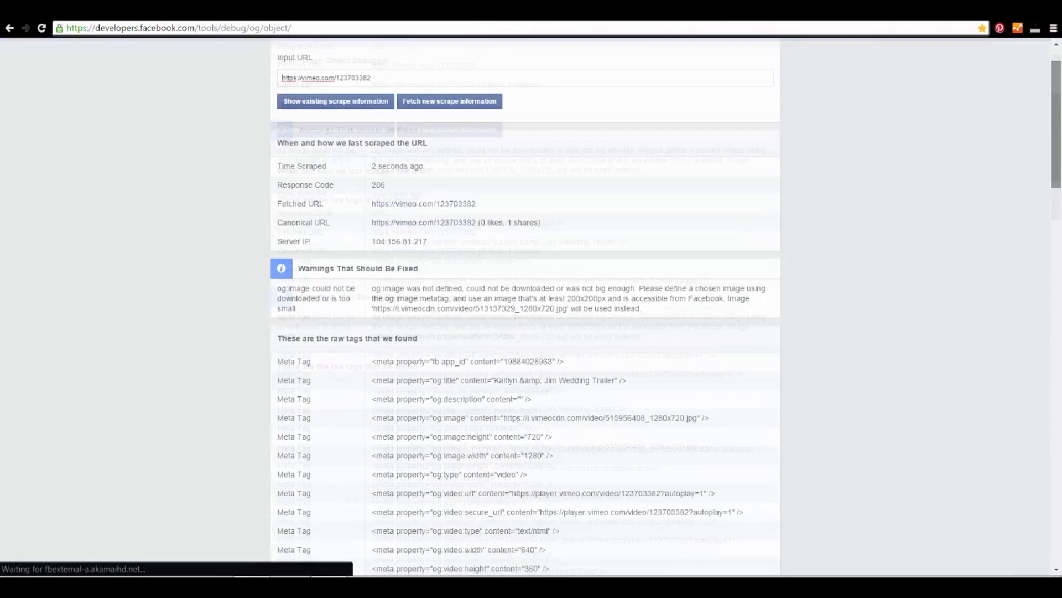
scroll("down", 3)
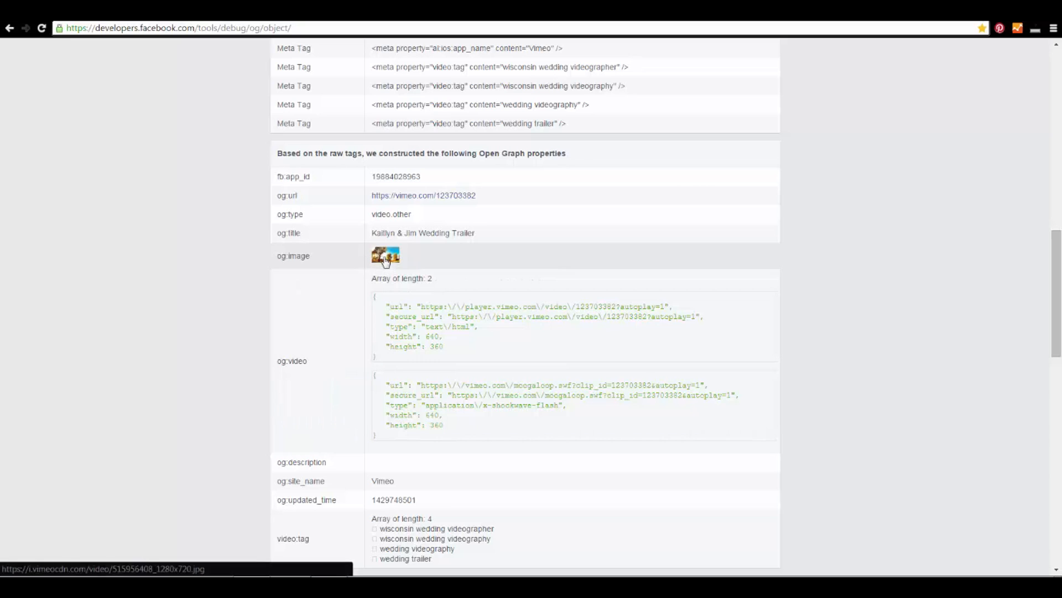
left_click(384, 255)
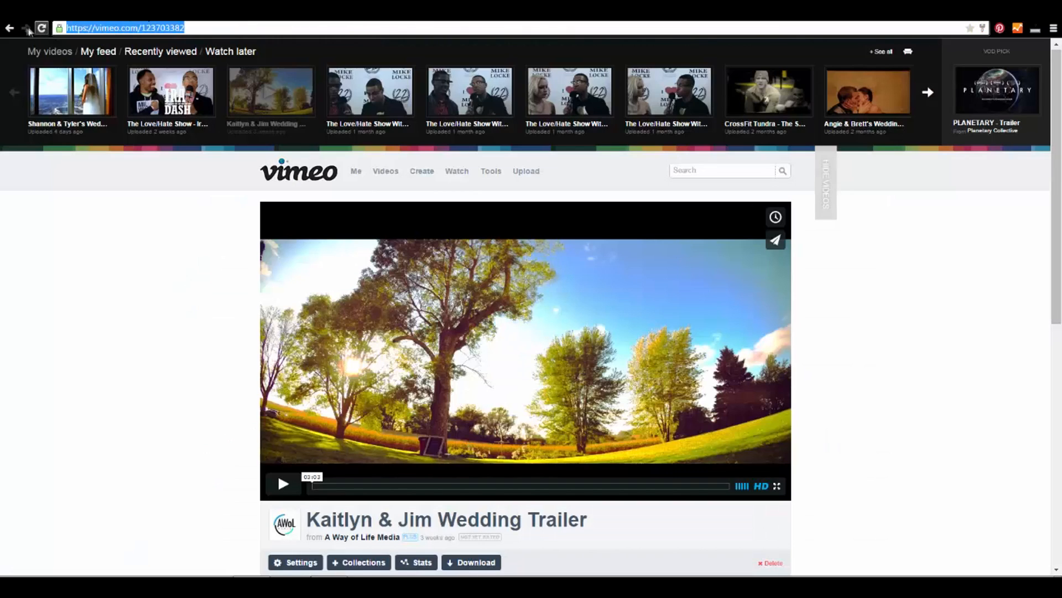
left_click(41, 28)
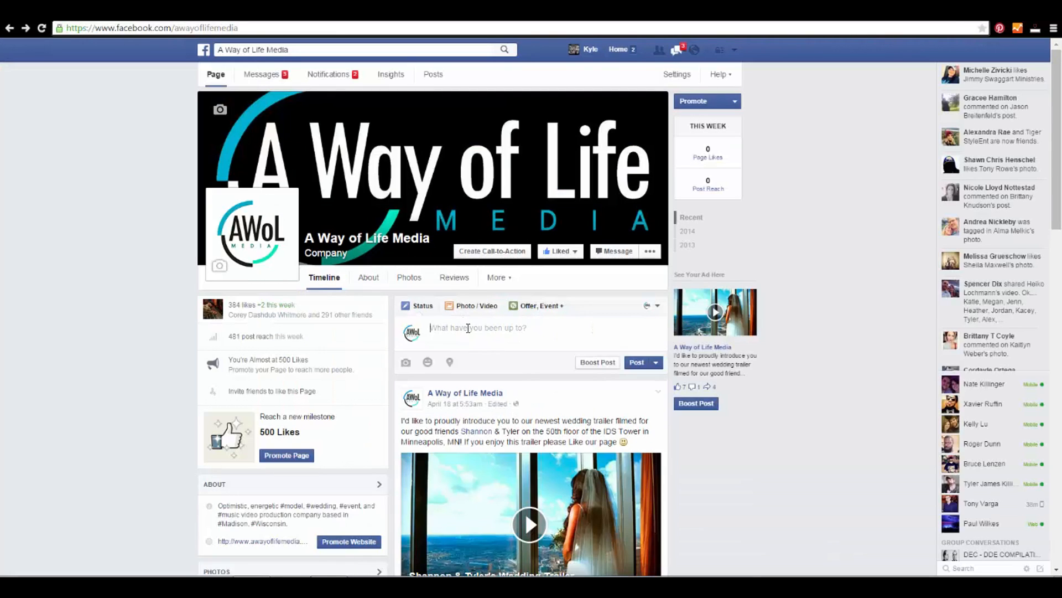
type("https://vimeo.com/123703382")
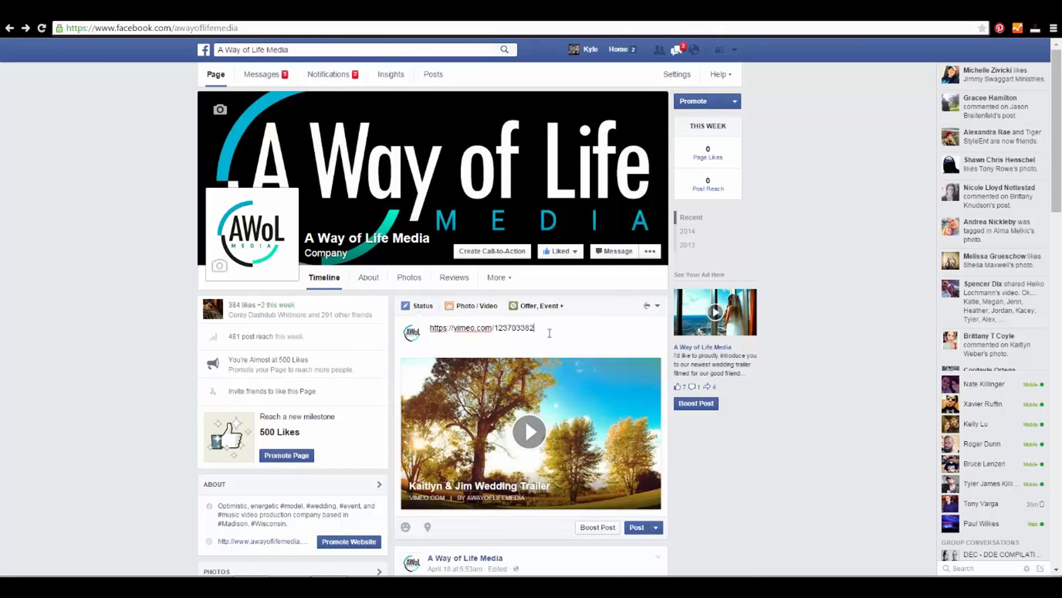